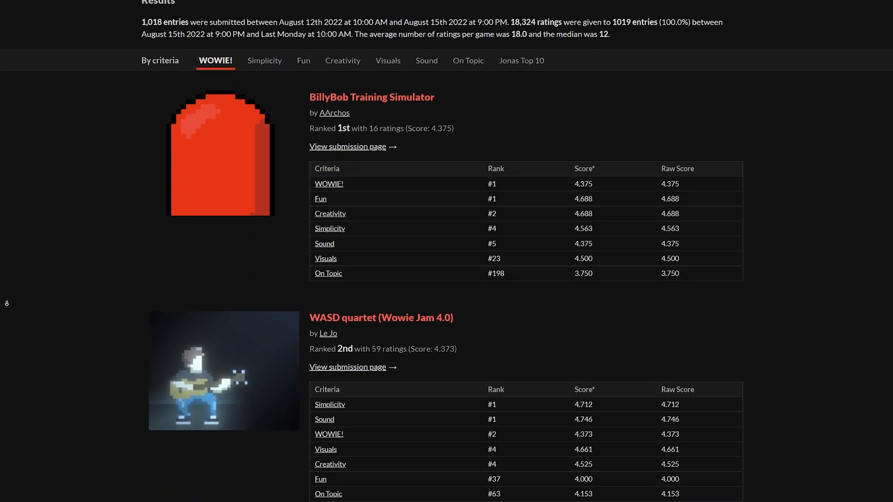
# Scroll down the WOWIE! ranked entries from 1st place to 6th
pyautogui.scroll(-3)
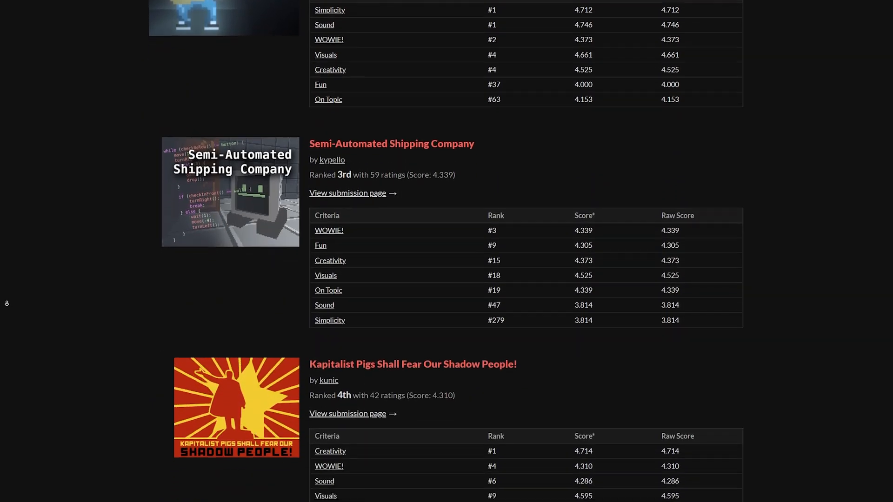
pyautogui.scroll(-3)
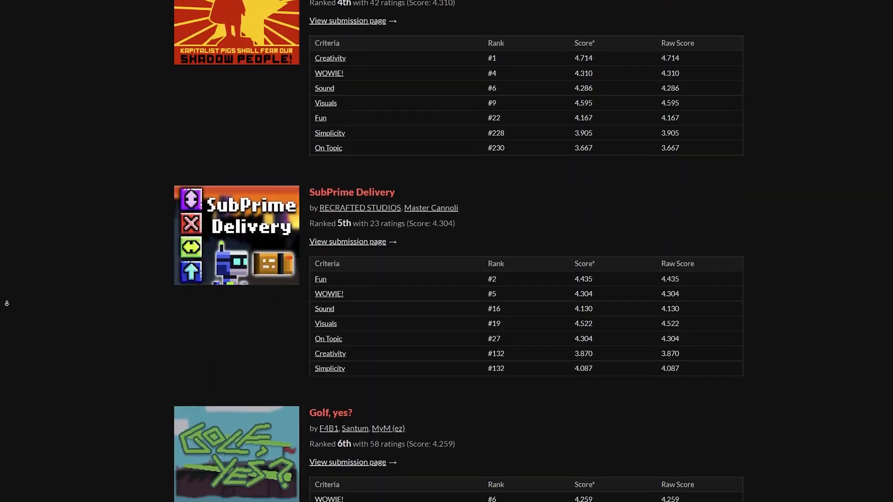
pyautogui.scroll(-3)
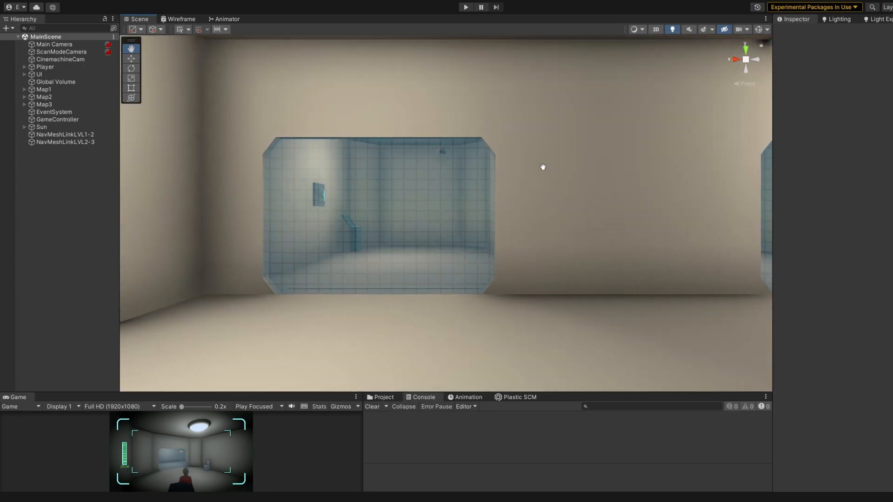
# Run the game with the Game view maximized on the starting cell's camera feed
pyautogui.moveTo(542, 166); pyautogui.dragTo(548, 170)
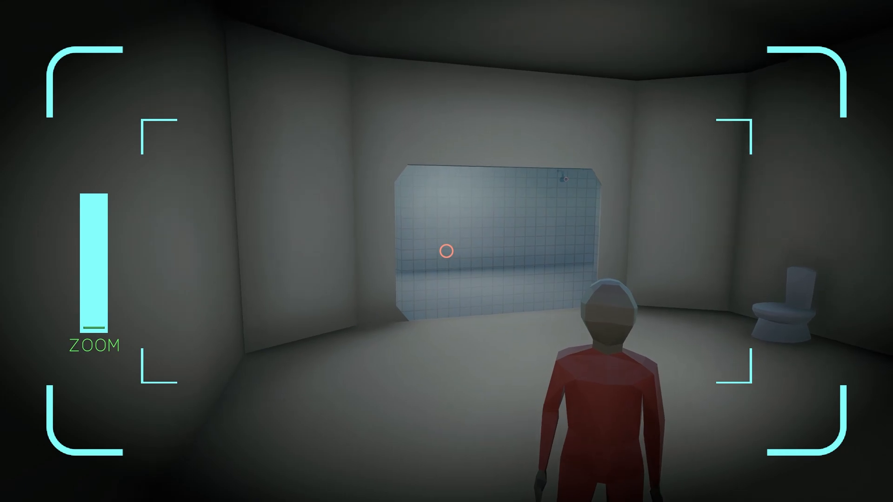
# Guide the prisoner through the rooms to the wall button beside the dark red crates
pyautogui.scroll(-3)
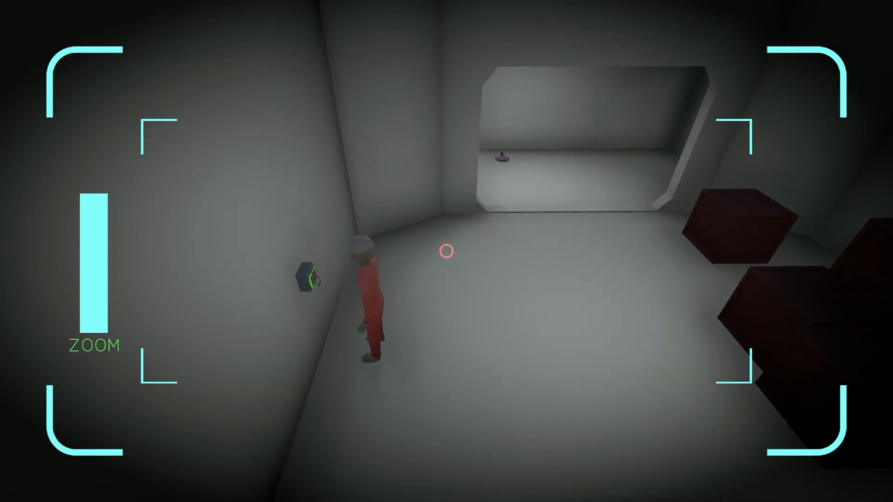
pyautogui.click(310, 278)
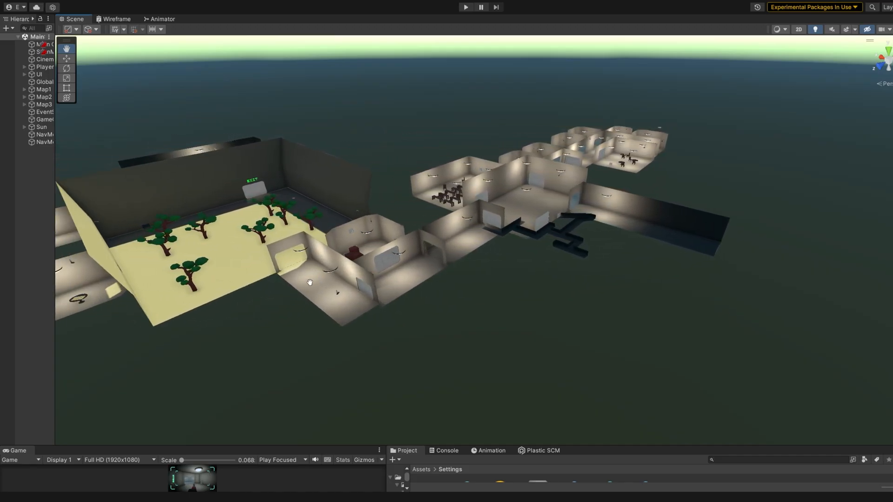
# Orbit the Scene view over the level's rooms before switching to the Blender map
pyautogui.moveTo(309, 282); pyautogui.dragTo(423, 279)
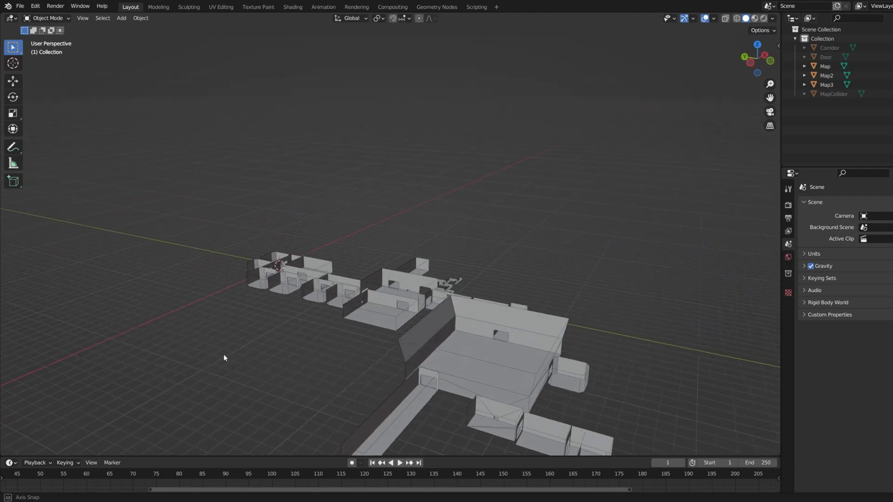
# Move in close to the Map3 walls and rounded panel and select Map3 in the Outliner
pyautogui.moveTo(225, 357); pyautogui.dragTo(130, 355)
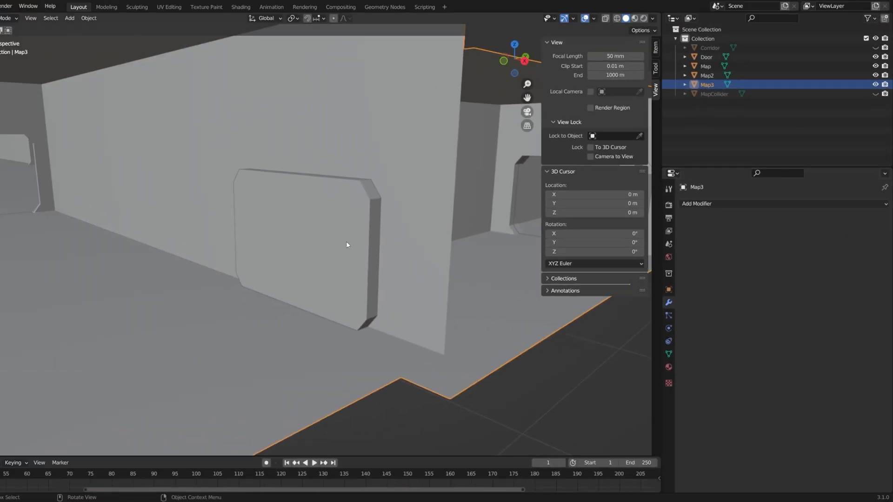
pyautogui.click(706, 57)
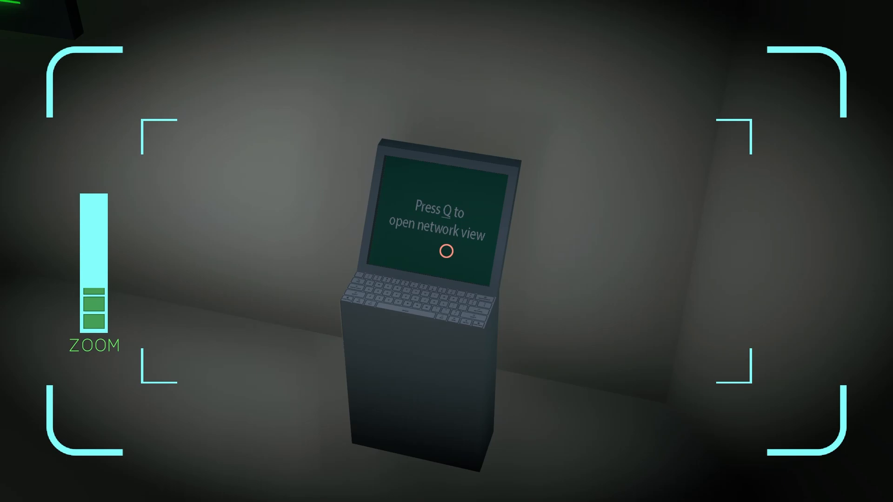
# Take control of CAMERA HALLWAY 1 via the network view and zoom onto the note showing code 2312
pyautogui.press('q')
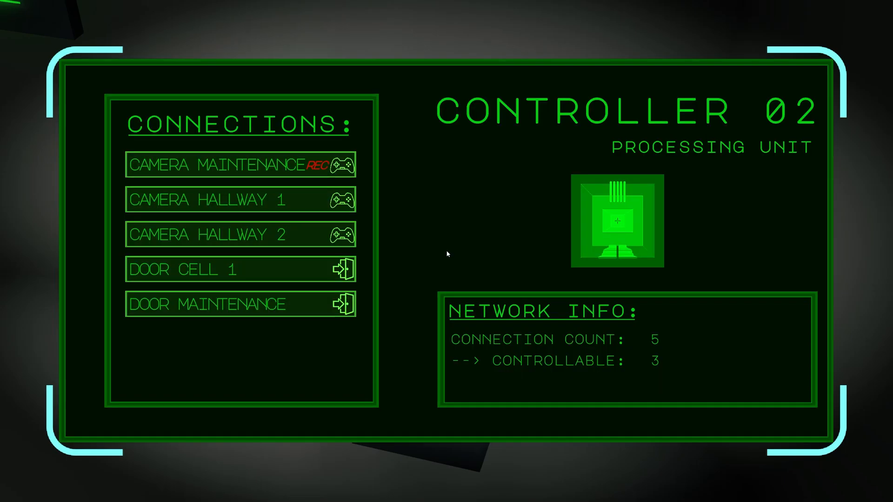
pyautogui.click(239, 200)
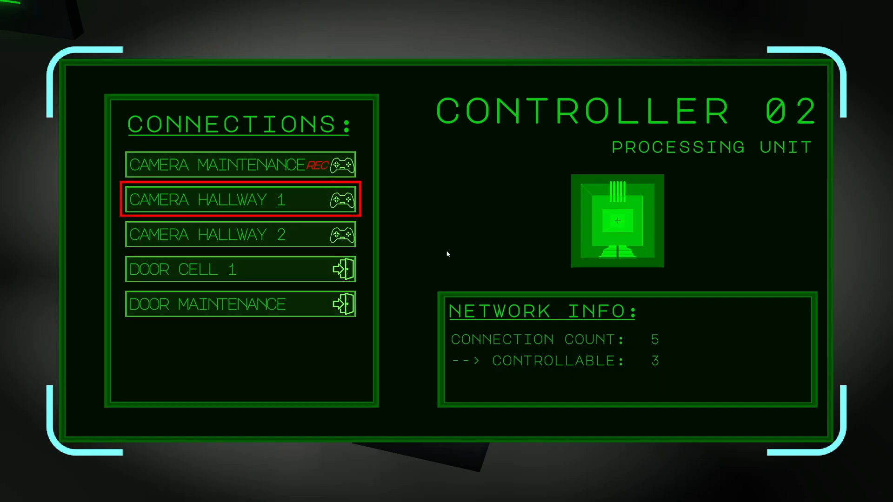
pyautogui.click(239, 199)
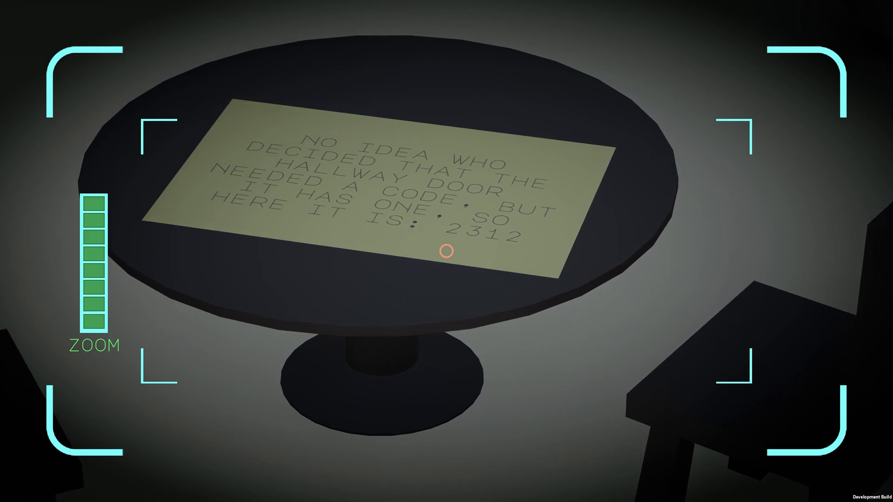
pyautogui.scroll(-3)
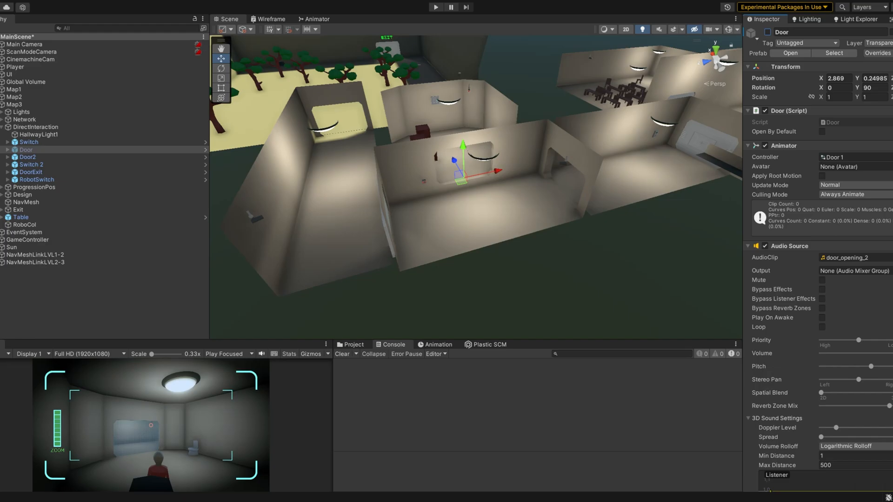
# Delete Build.zip from the uploads, confirm, and save the edited game page
pyautogui.click(490, 136)
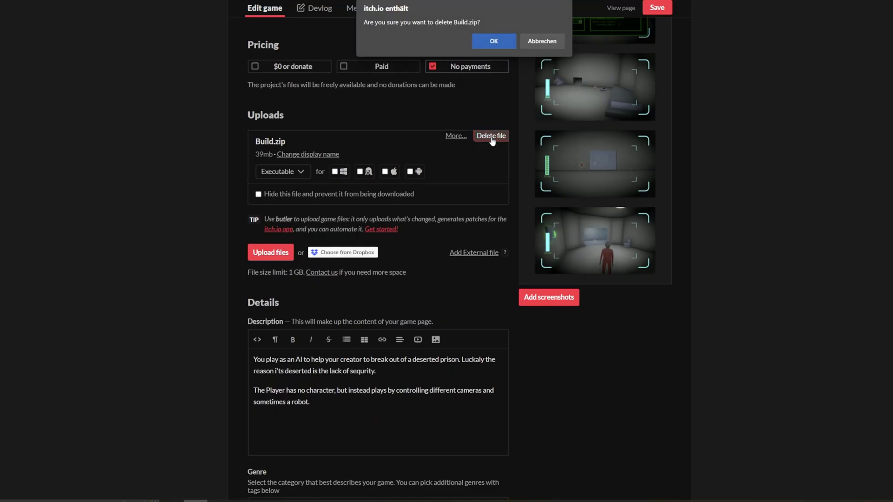
pyautogui.click(492, 40)
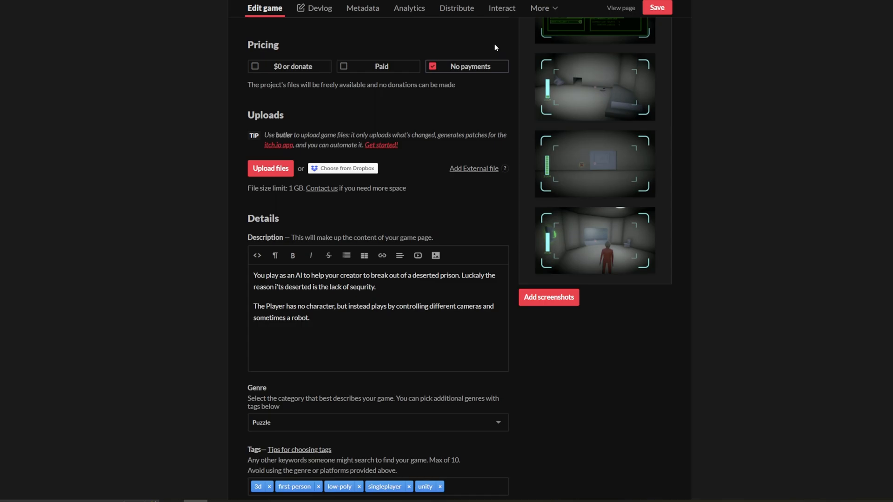
pyautogui.click(656, 8)
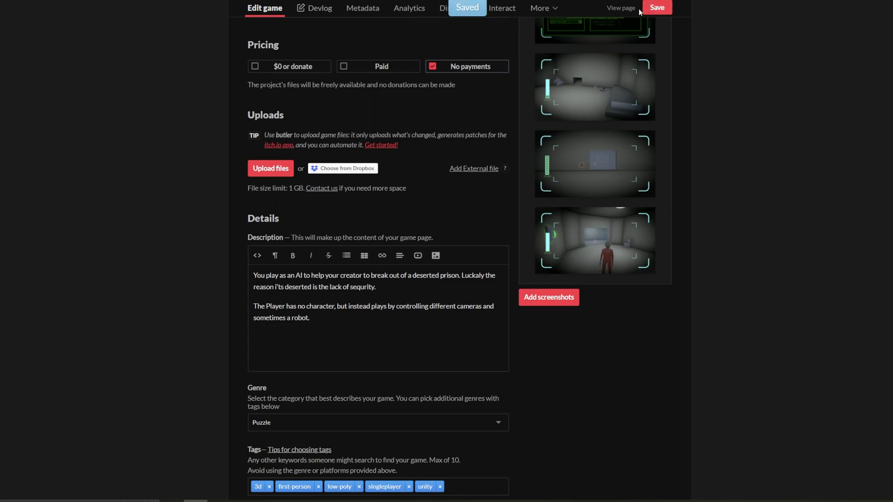
pyautogui.click(619, 8)
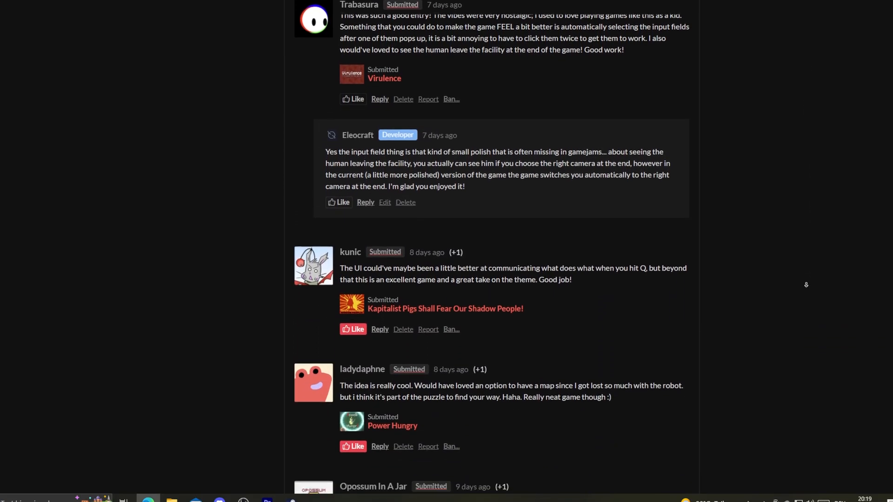
# Scroll through the jam submission's player comments and the developer's reply
pyautogui.scroll(-3)
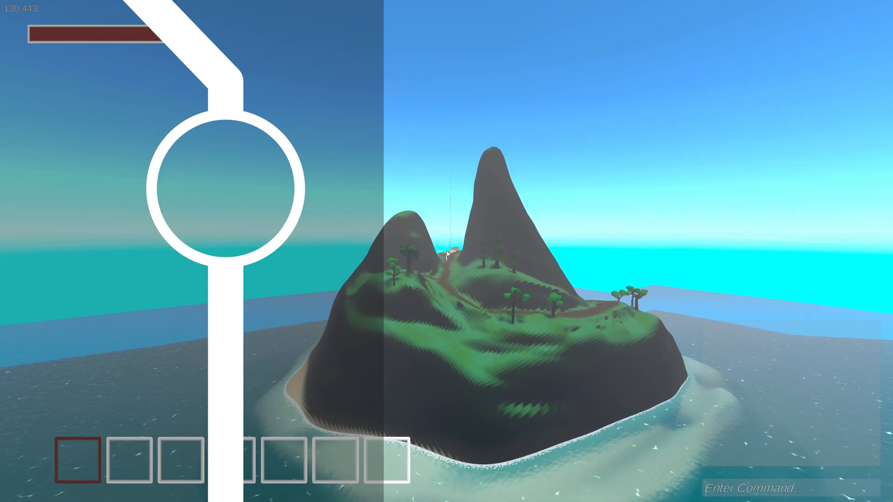
# Enter 'speed 4' in the island game's command console
pyautogui.write('speed')
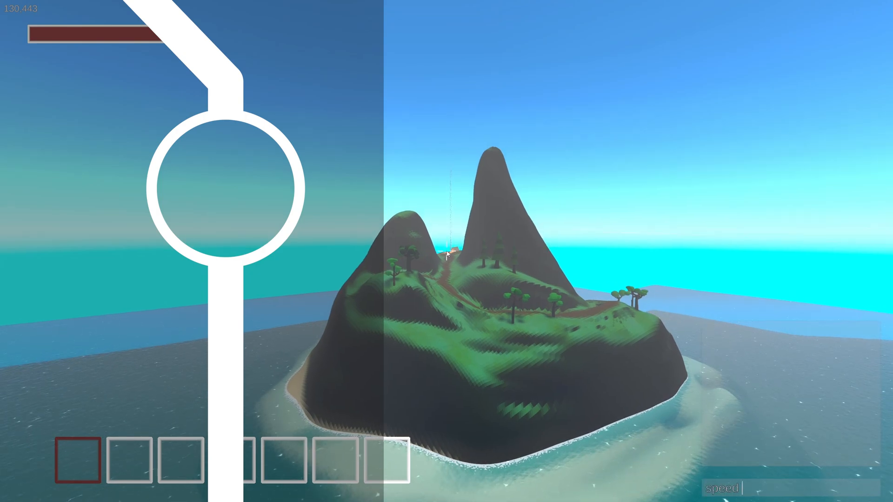
pyautogui.write('4')
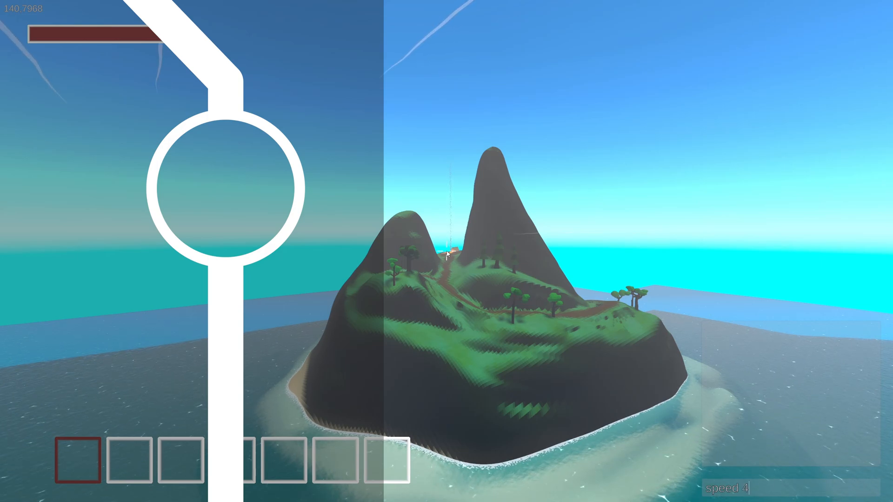